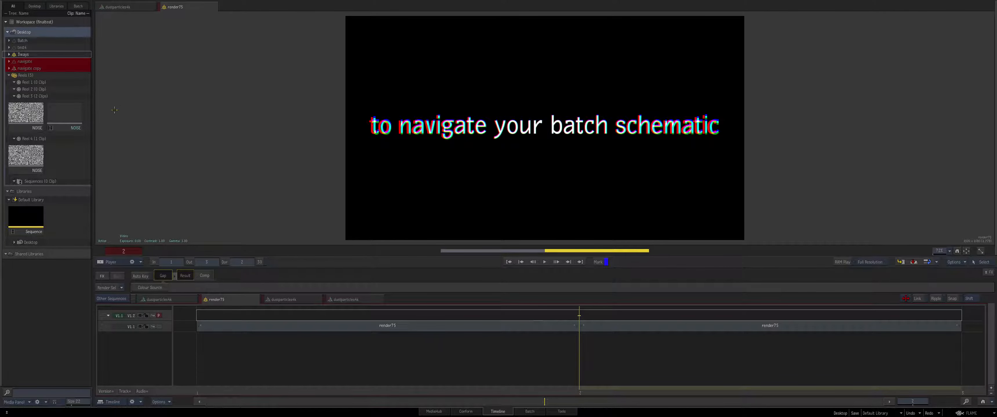
Step: Frame all batch nodes and show the schematic Navigator listing every group with its colour
click(529, 412)
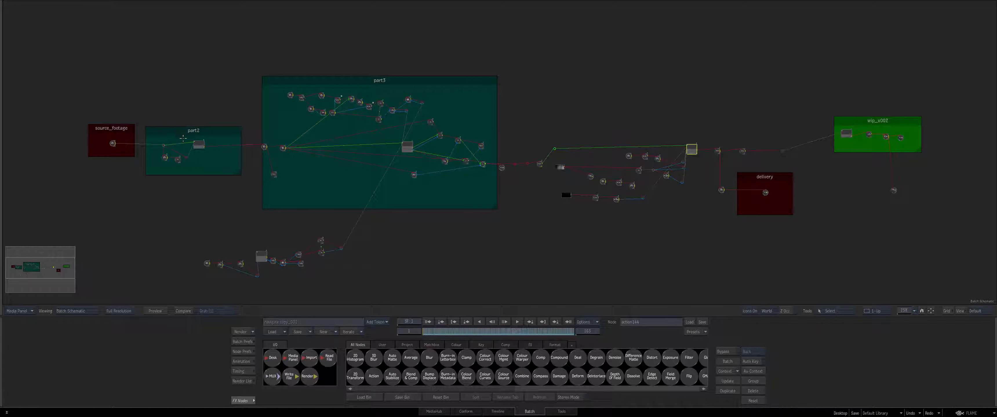
click(192, 151)
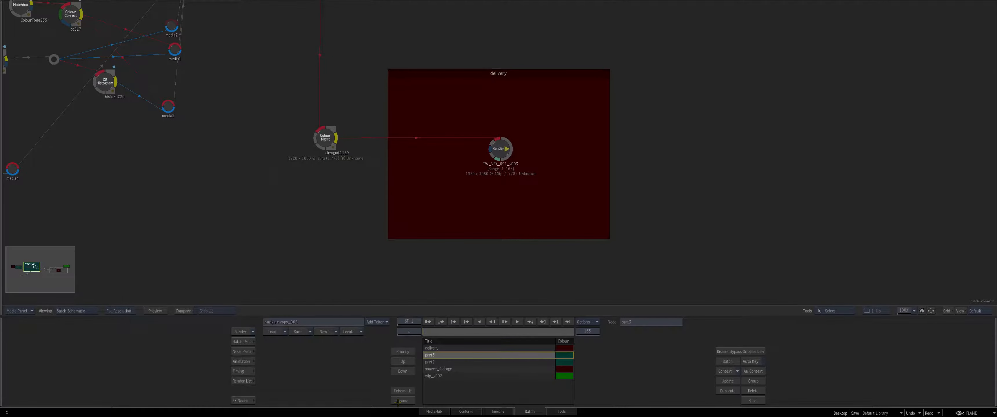
Step: Frame the delivery group from the Groups list so its node chain fills the schematic
click(431, 362)
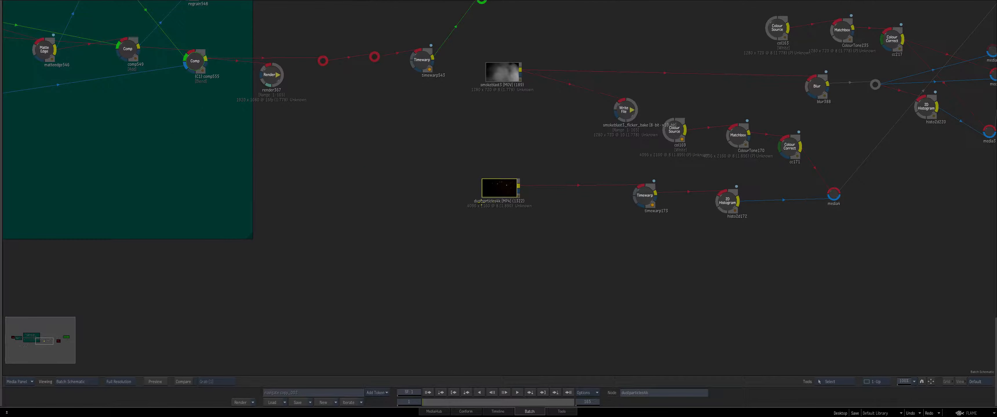
mouse_move(529, 190)
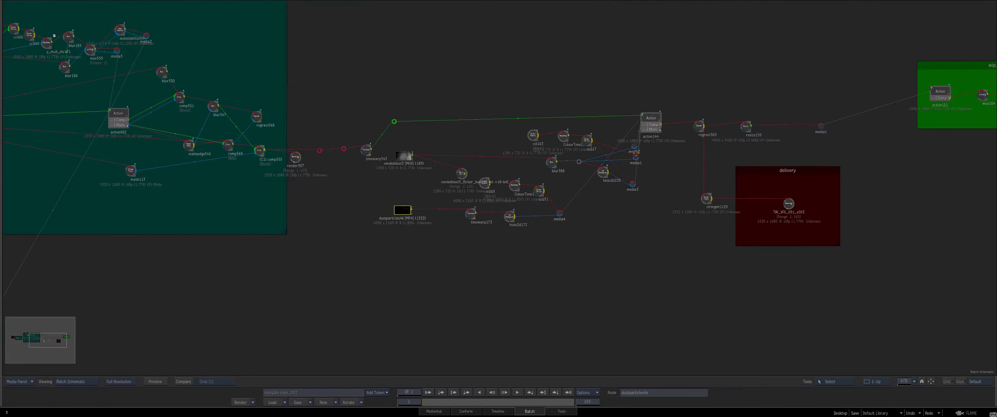
Step: Frame the Action node in wip_v002, showing its Burn-in Letterbox and Render nodes alongside
click(650, 120)
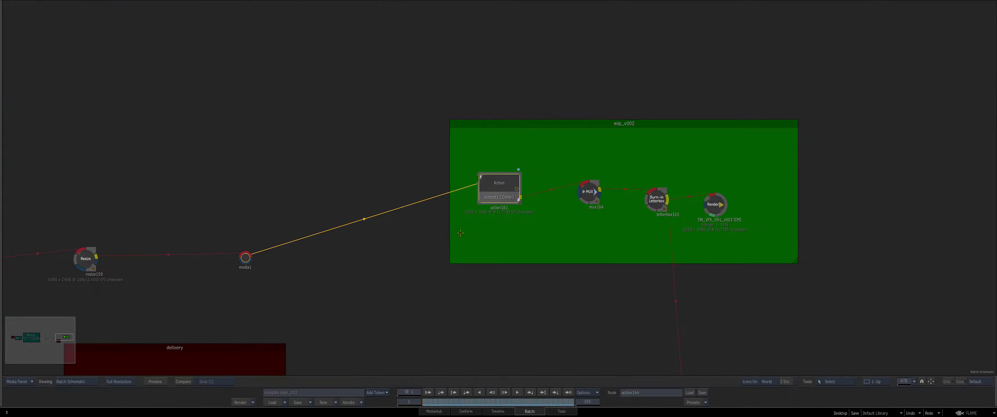
mouse_move(296, 308)
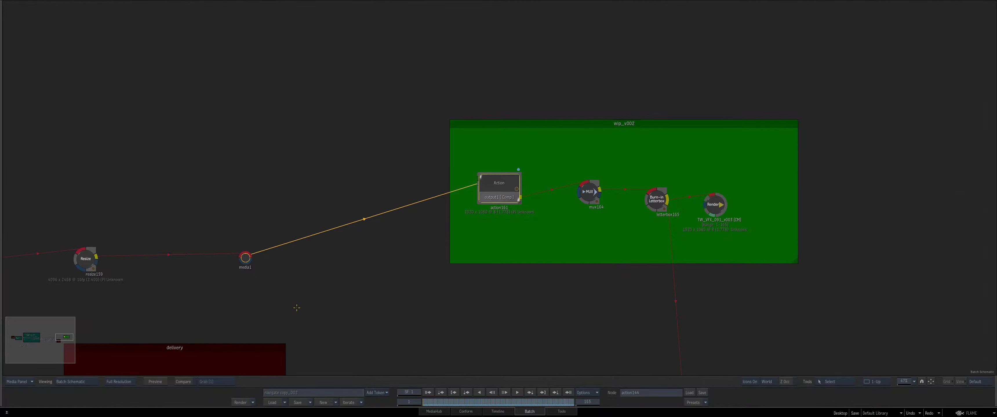